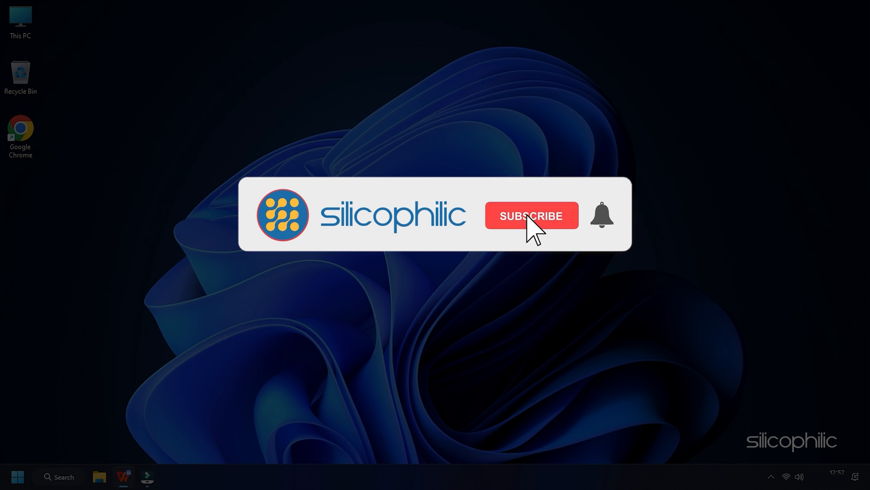
Enable the NVIDIA GeForce GT 730 from its Display adapters entry via Start's Device Manager
{"action": "left_click", "coordinate": [533, 216]}
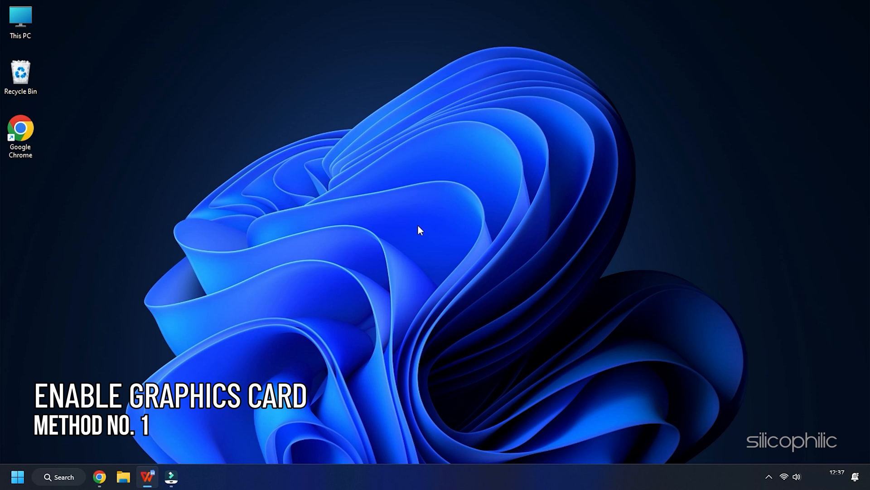
{"action": "mouse_move", "coordinate": [415, 240]}
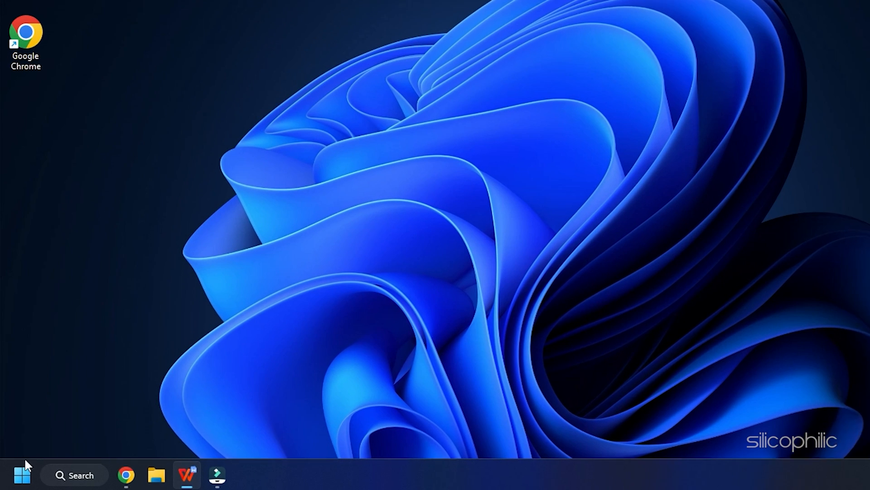
{"action": "right_click", "coordinate": [21, 488]}
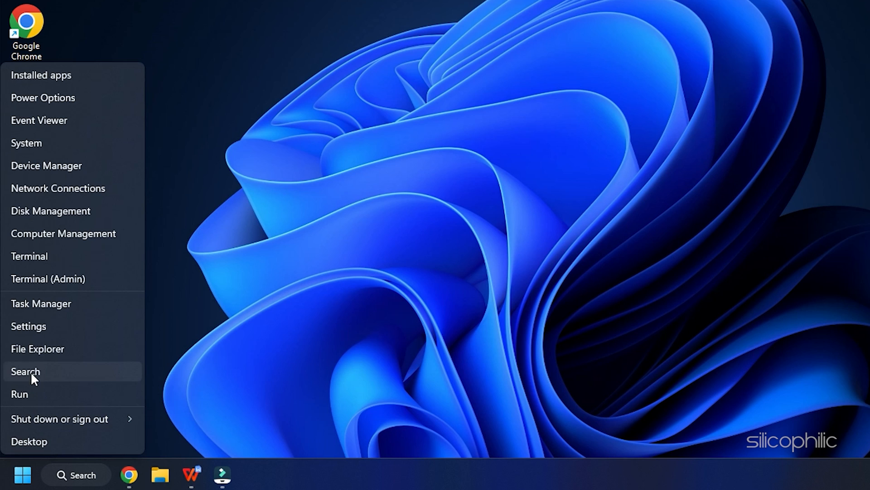
{"action": "mouse_move", "coordinate": [39, 170]}
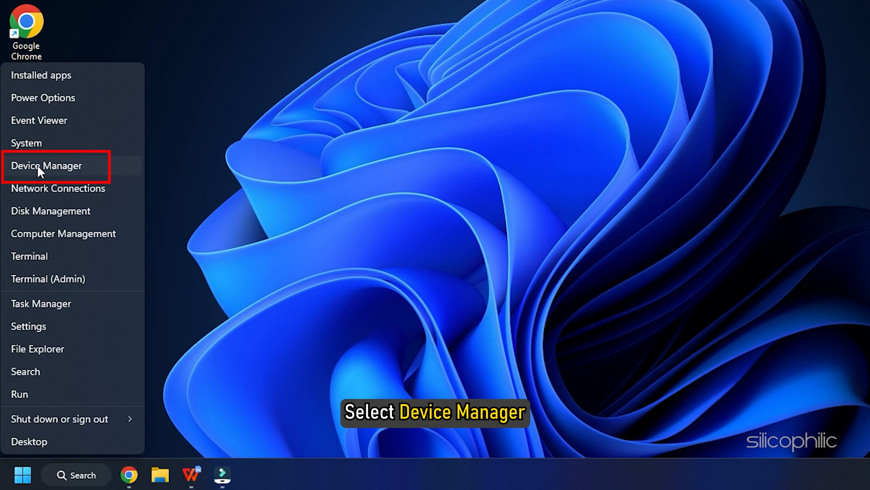
{"action": "left_click", "coordinate": [46, 166]}
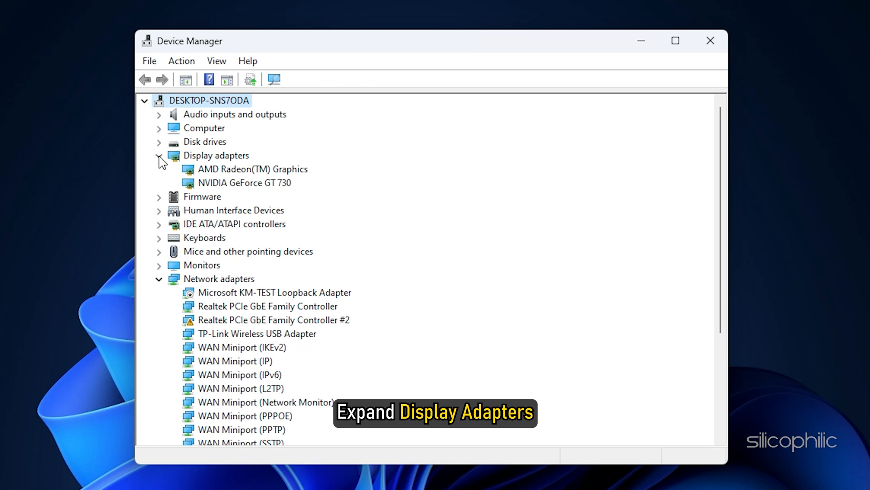
{"action": "right_click", "coordinate": [248, 183]}
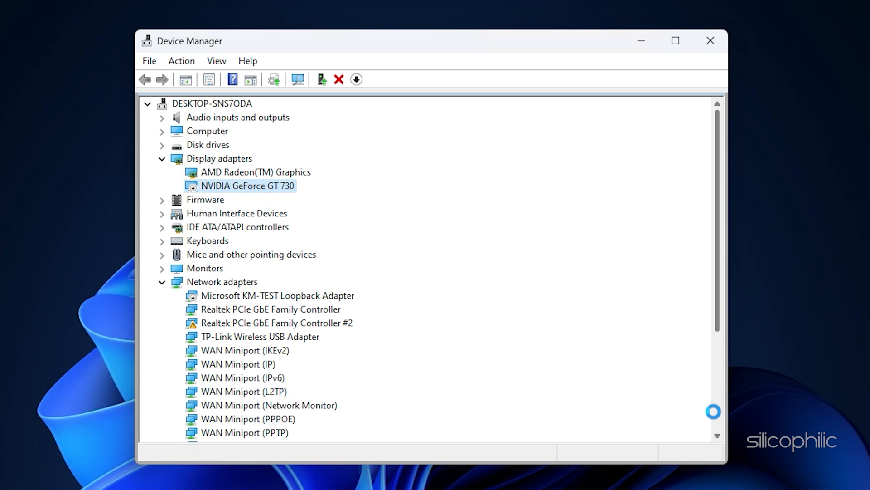
{"action": "left_click", "coordinate": [709, 40]}
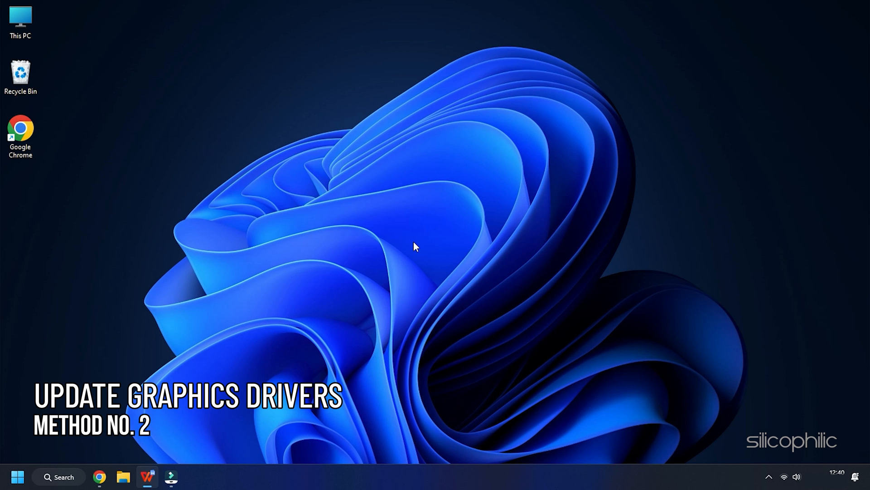
Launch 'NVIDIA GeForce Experience', check Drivers for updates and dismiss the latest Game Ready driver notice
{"action": "type", "text": "NVIDIA GeForce Experience"}
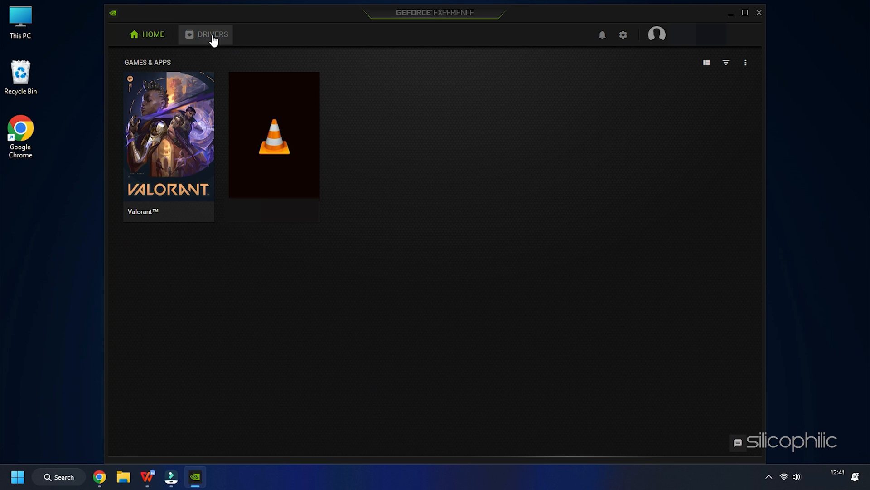
{"action": "left_click", "coordinate": [208, 34]}
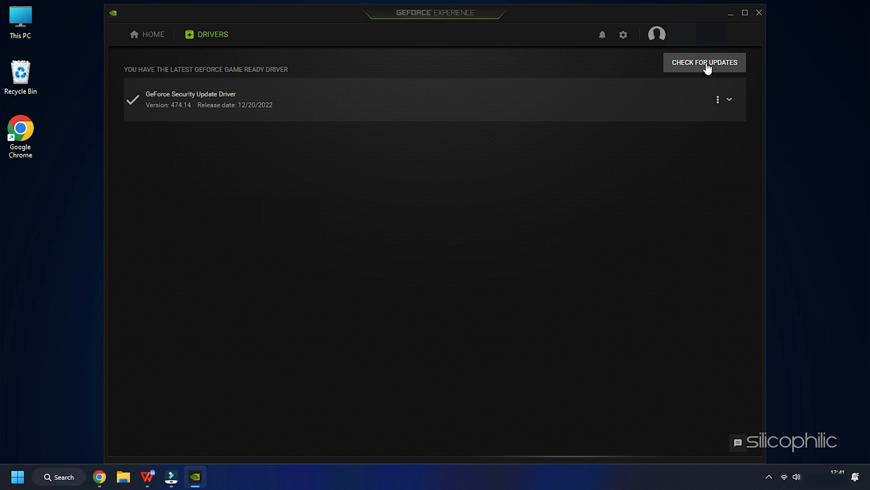
{"action": "left_click", "coordinate": [705, 63]}
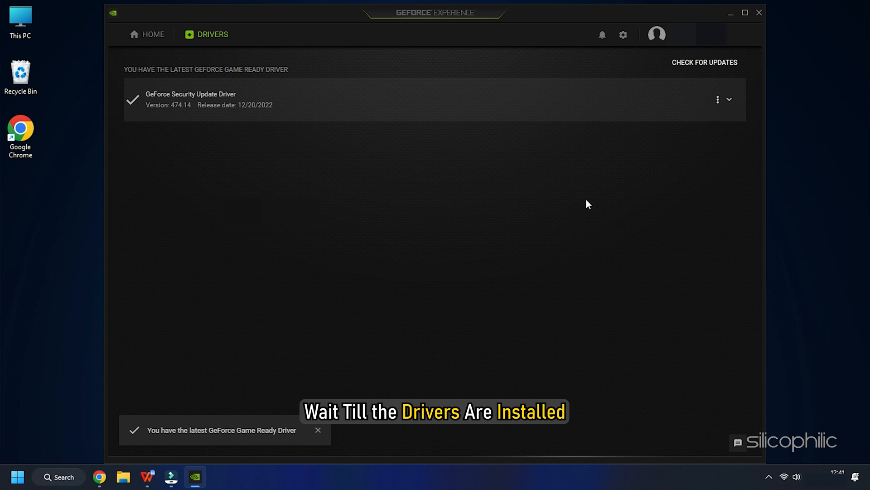
{"action": "left_click", "coordinate": [757, 12]}
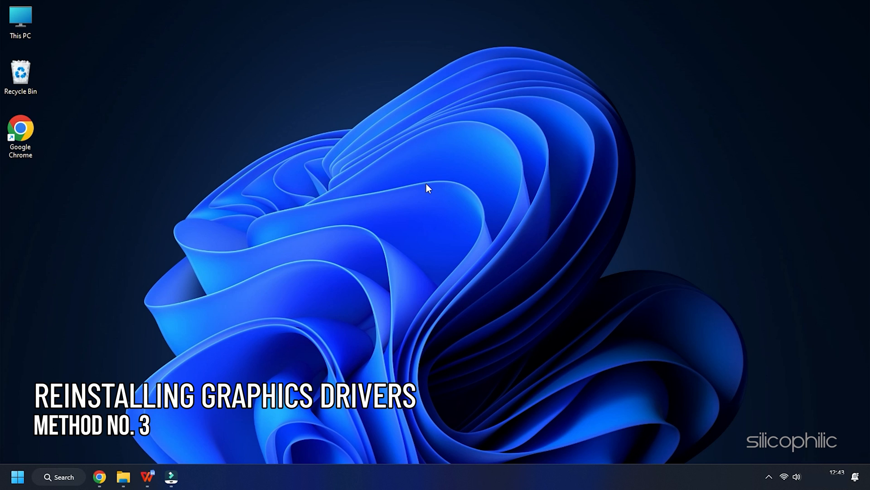
{"action": "mouse_move", "coordinate": [225, 277]}
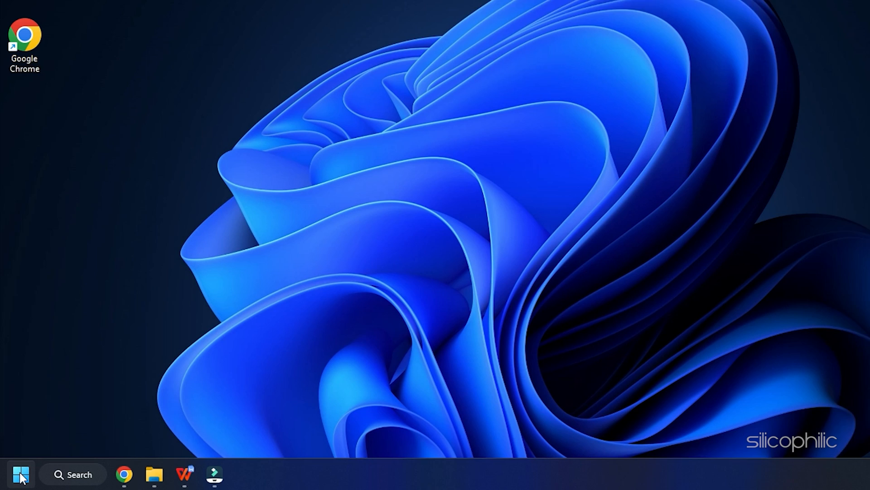
Uninstall the NVIDIA GeForce GT 730 device from Device Manager and confirm the removal
{"action": "right_click", "coordinate": [18, 486]}
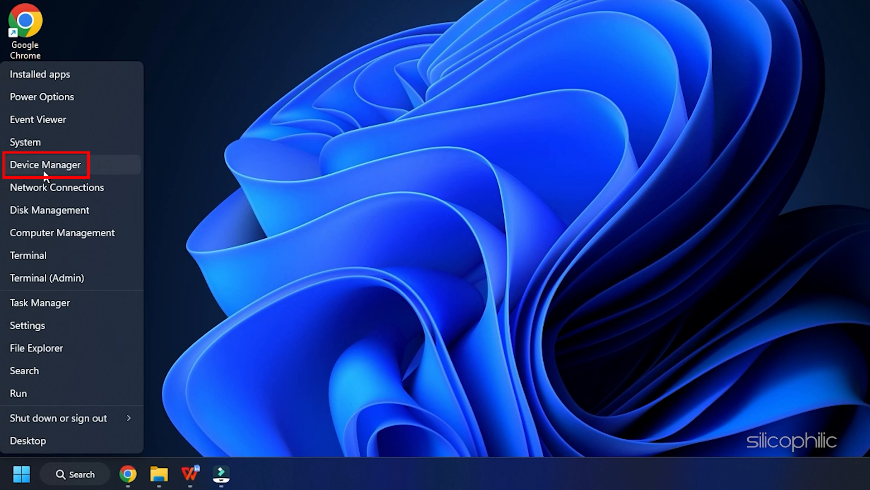
{"action": "left_click", "coordinate": [46, 164]}
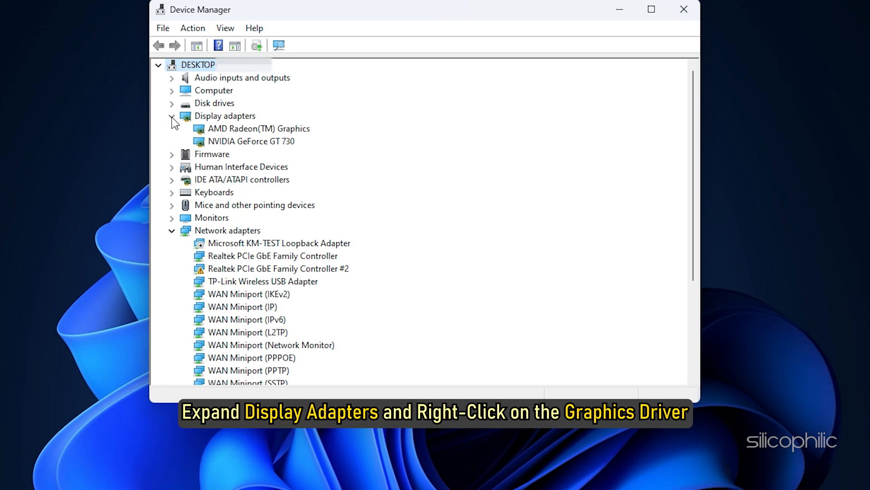
{"action": "right_click", "coordinate": [246, 140]}
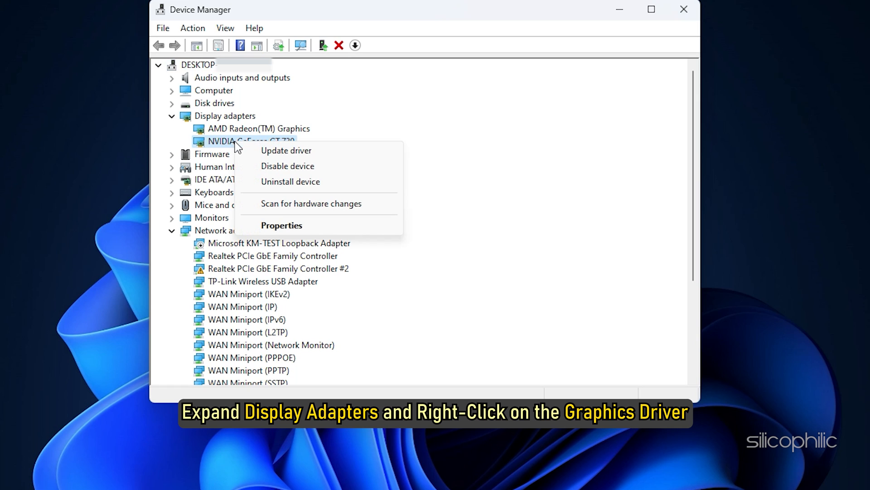
{"action": "mouse_move", "coordinate": [290, 185]}
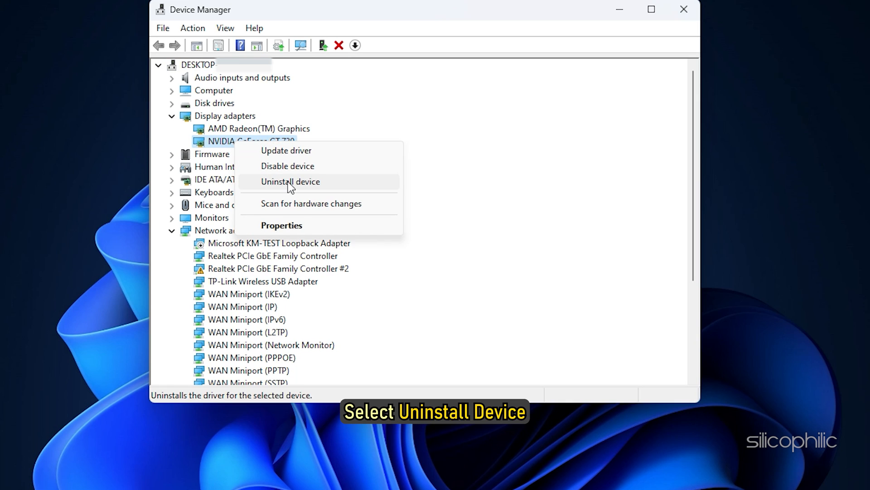
{"action": "left_click", "coordinate": [290, 181]}
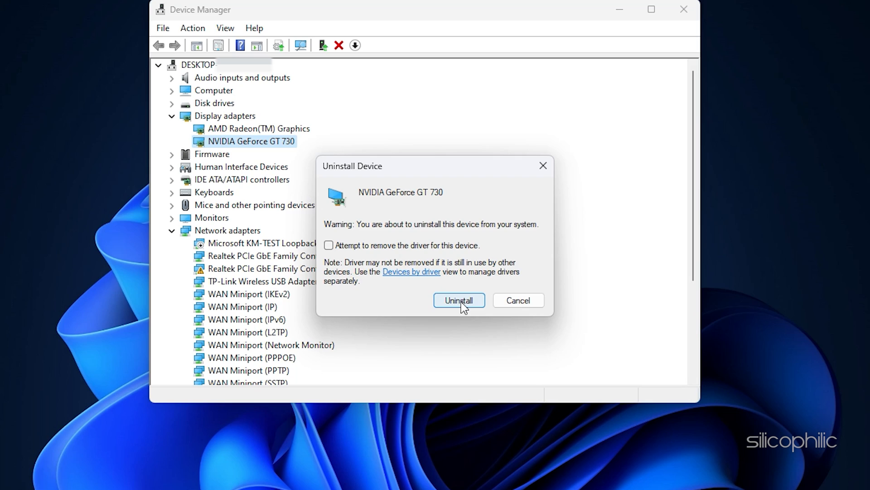
{"action": "left_click", "coordinate": [459, 300]}
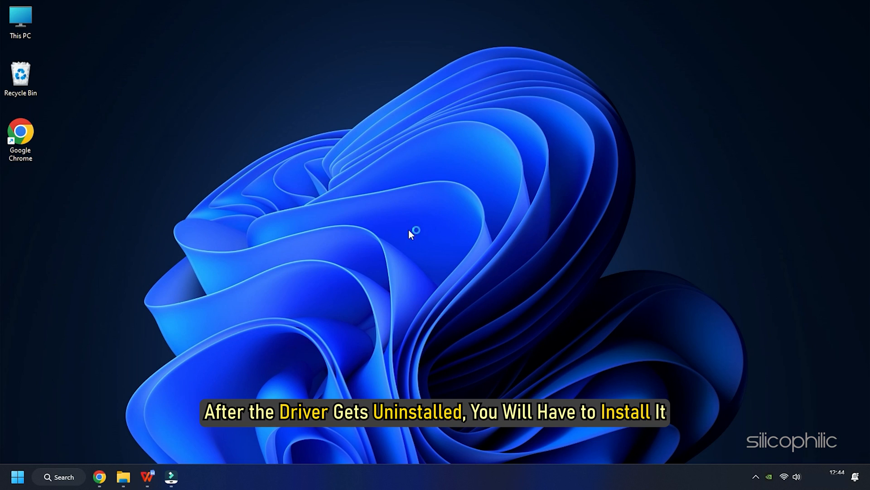
{"action": "mouse_move", "coordinate": [399, 257]}
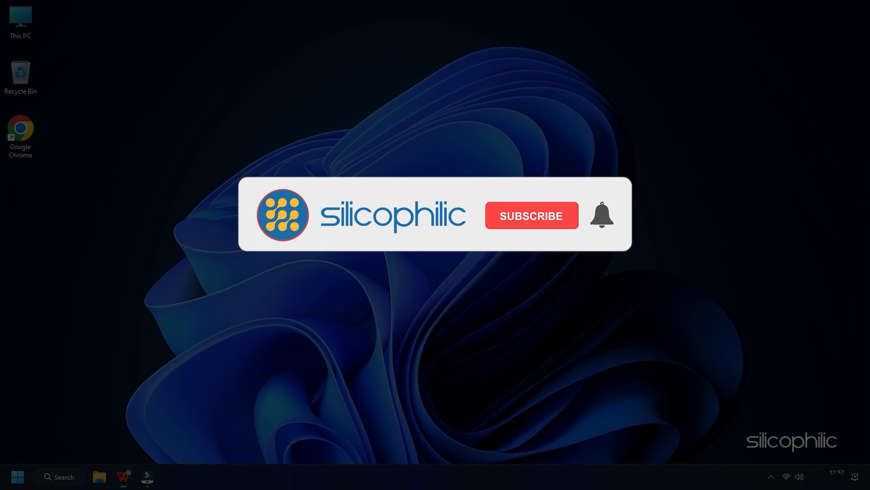
{"action": "left_click", "coordinate": [531, 216]}
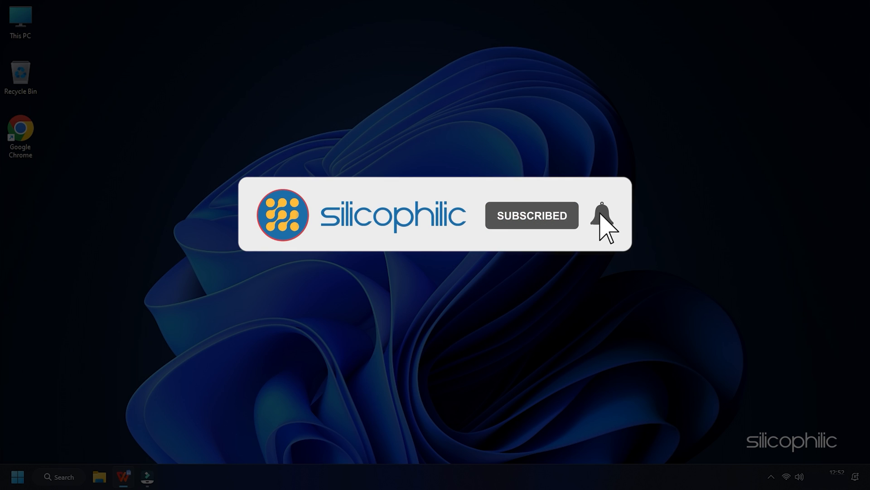
{"action": "left_click", "coordinate": [600, 216]}
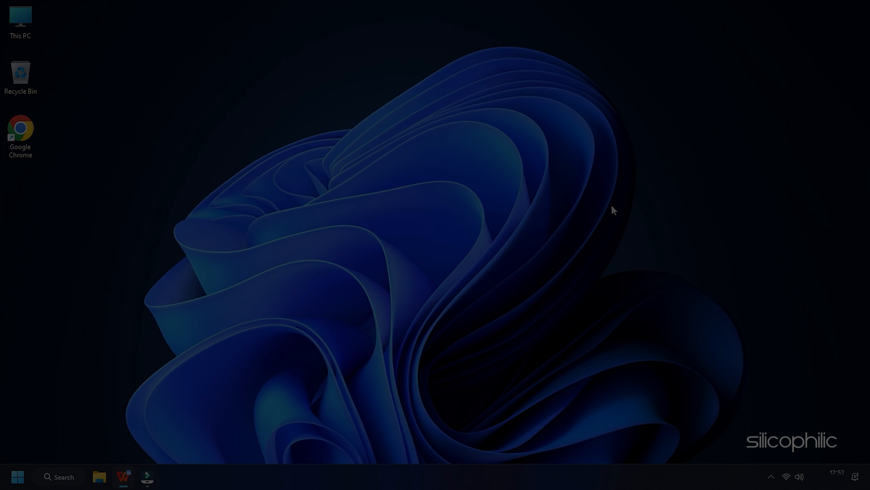
{"action": "type", "text": "Comment Do"}
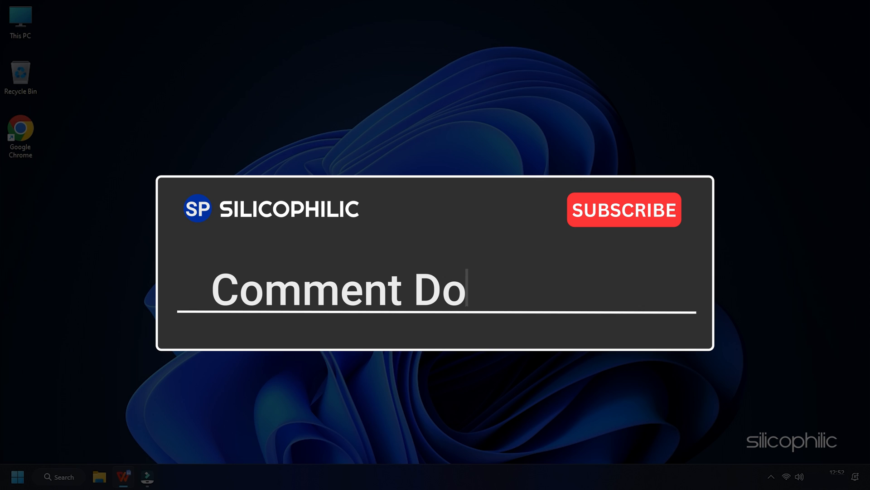
{"action": "type", "text": "wn Below"}
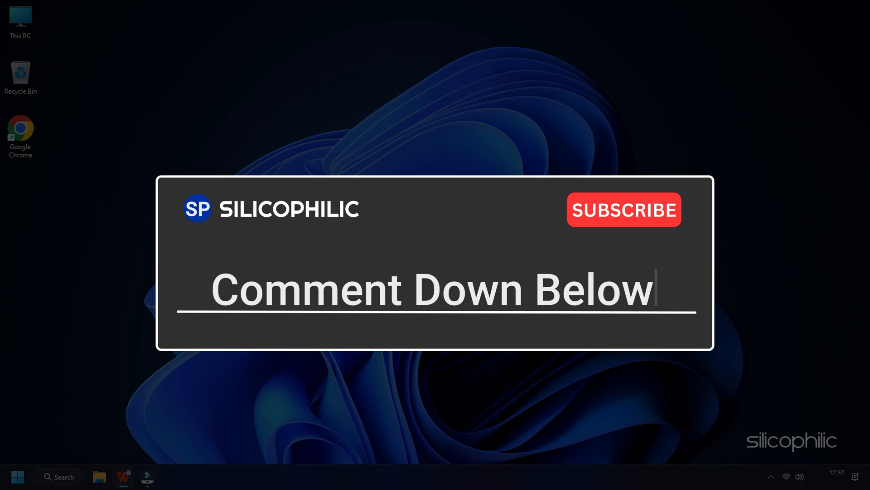